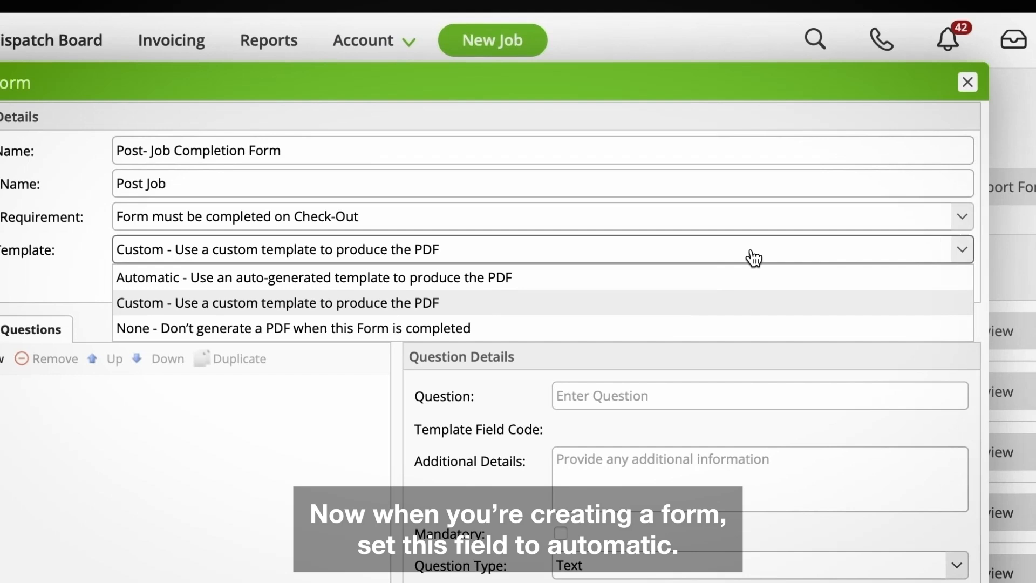
- Save the Post-Job Completion Form with an automatic PDF template and an added question
click(313, 278)
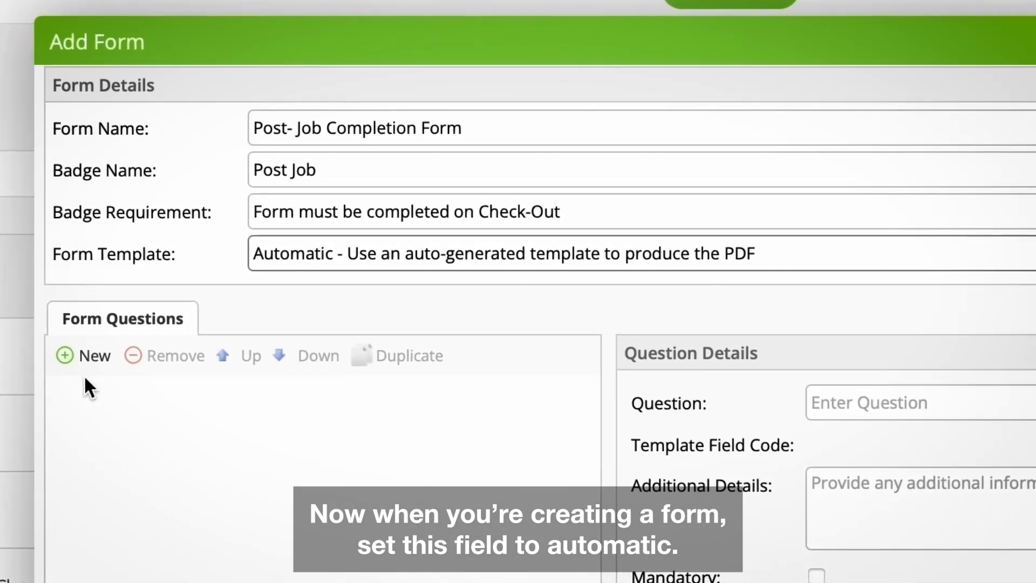
click(95, 355)
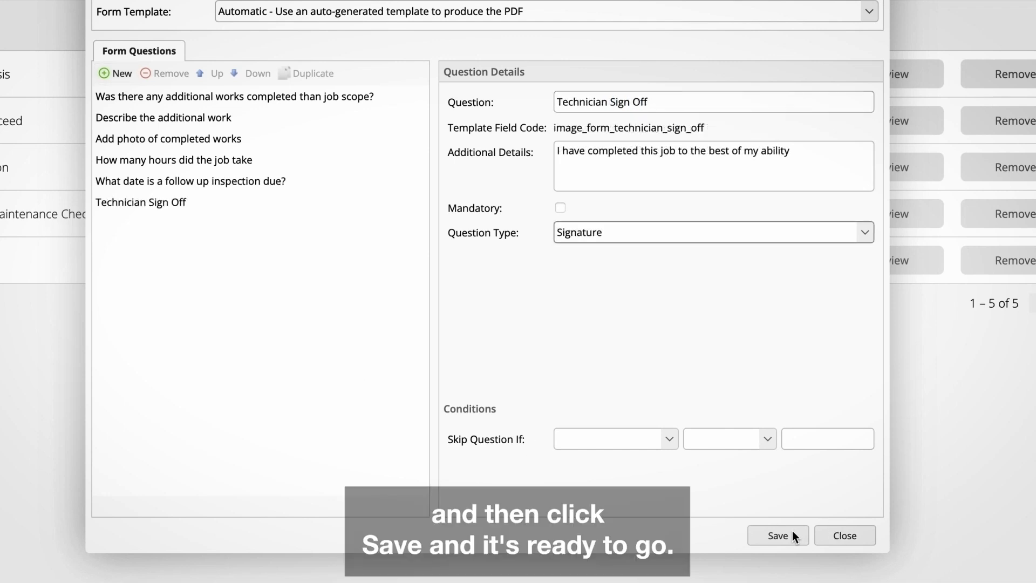
click(778, 535)
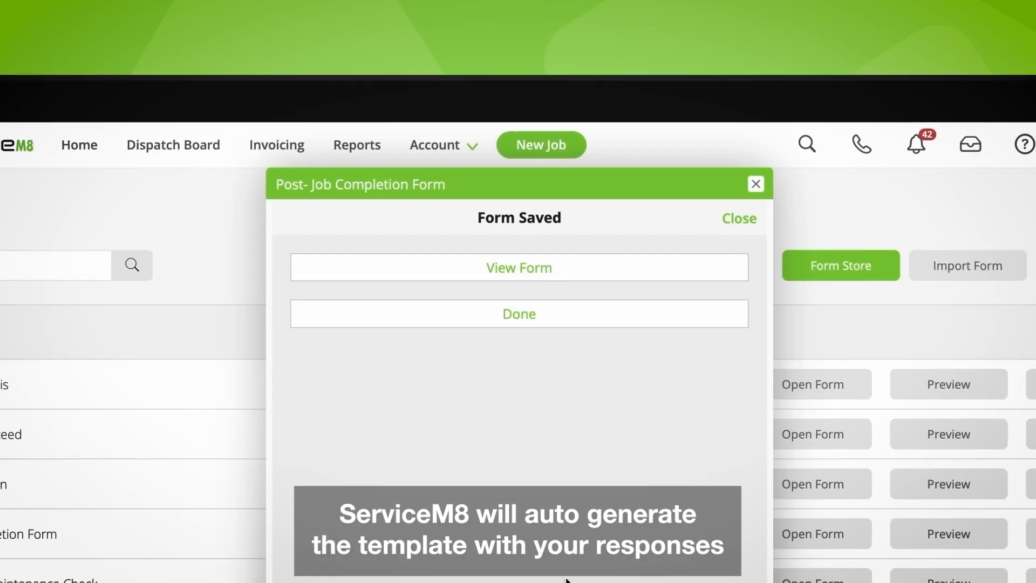
- View the generated PDF of the saved form and return to the Forms page
click(518, 266)
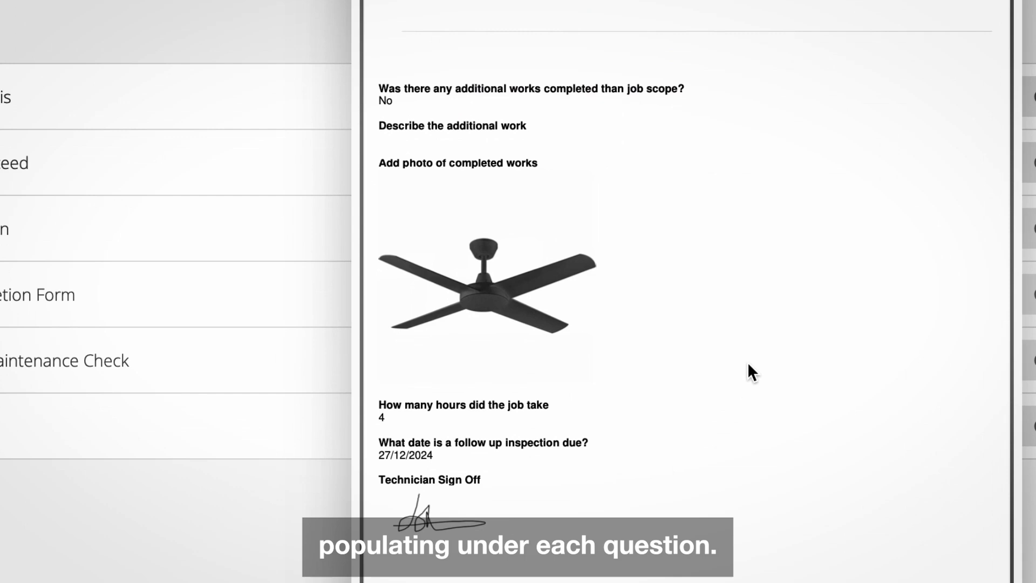
scroll(up, 3)
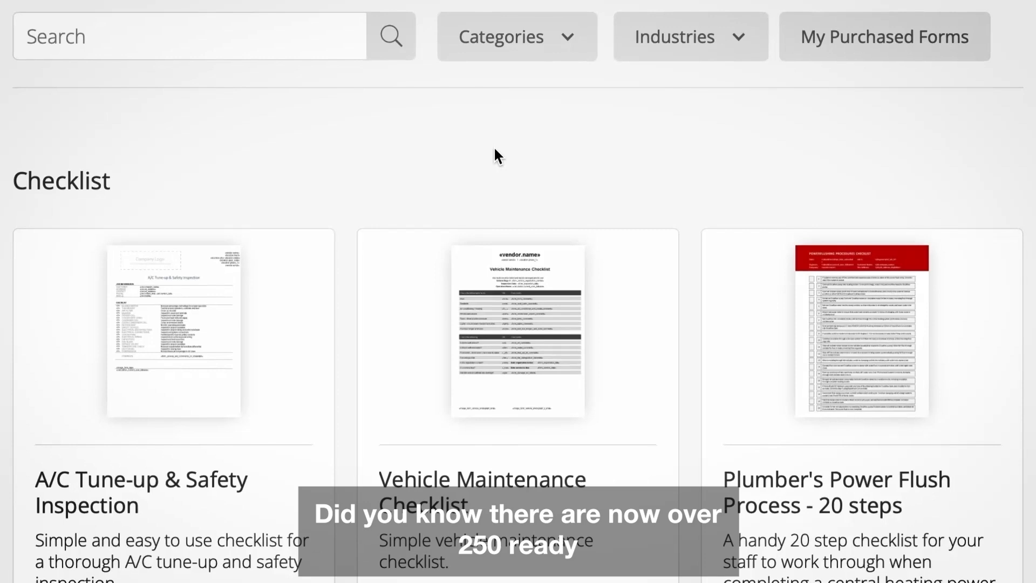
- Filter the Form Store's Industries list to Plumbing and browse the matching forms
scroll(down, 3)
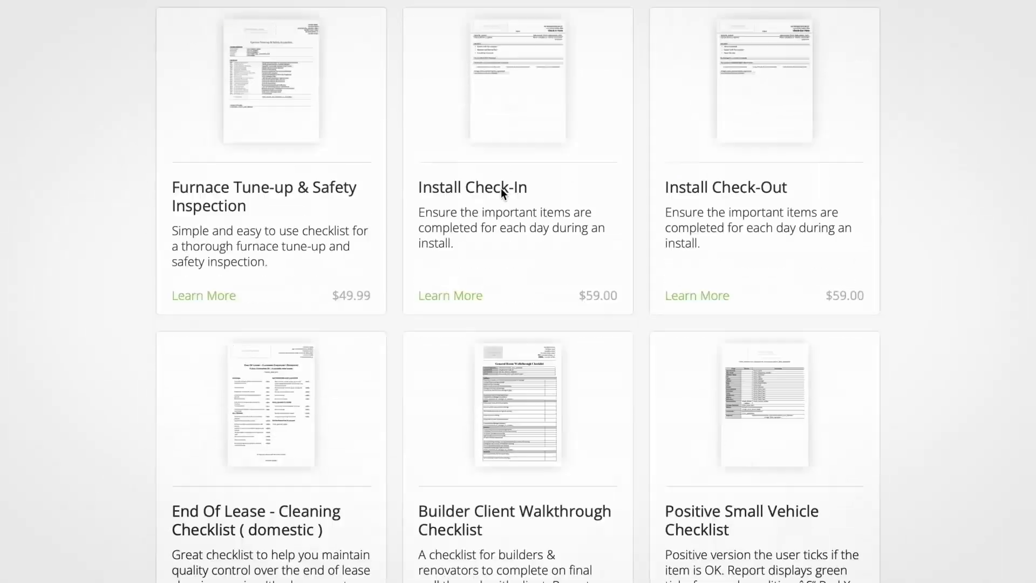
scroll(down, 3)
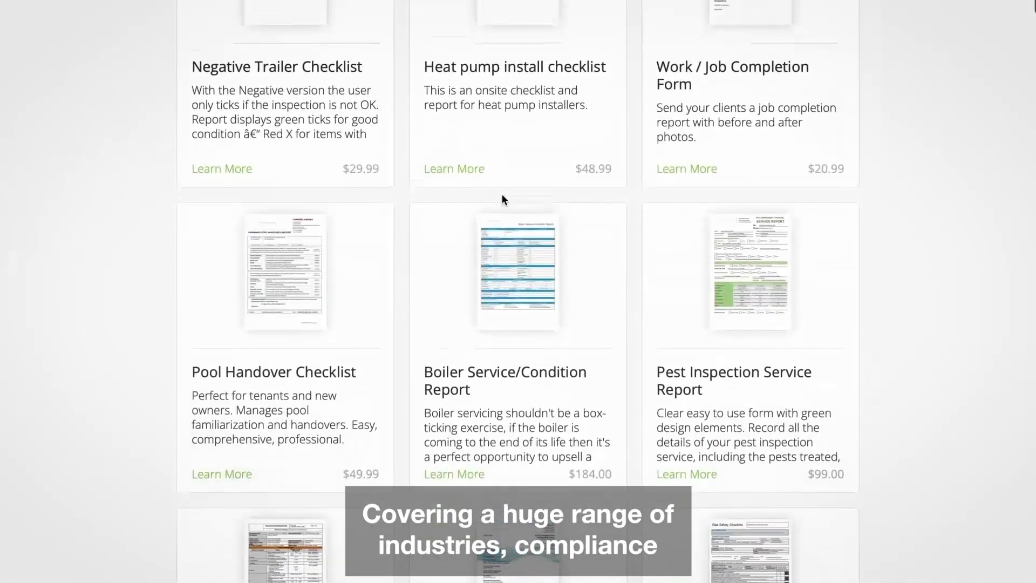
scroll(down, 3)
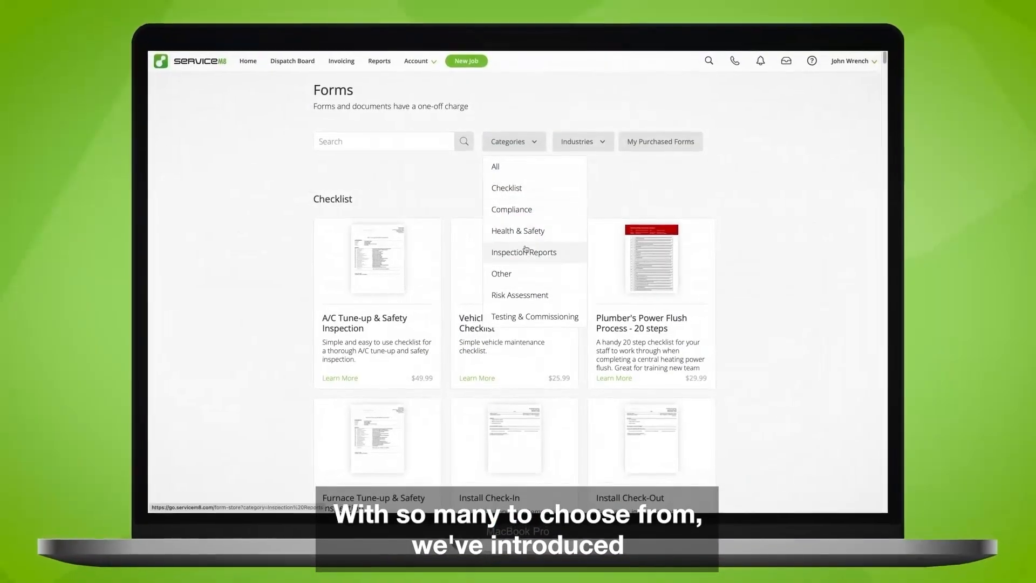
click(582, 125)
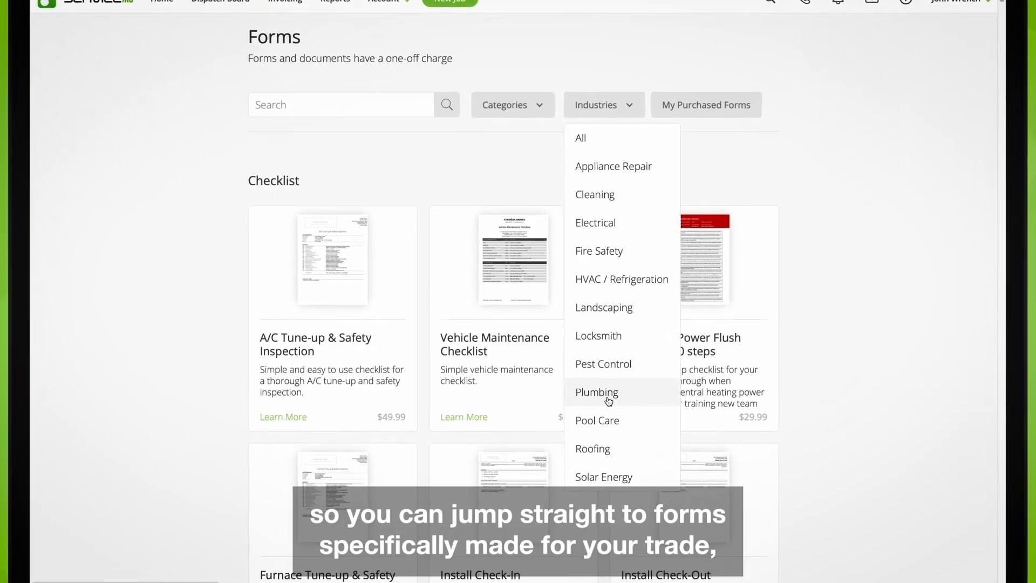
click(597, 391)
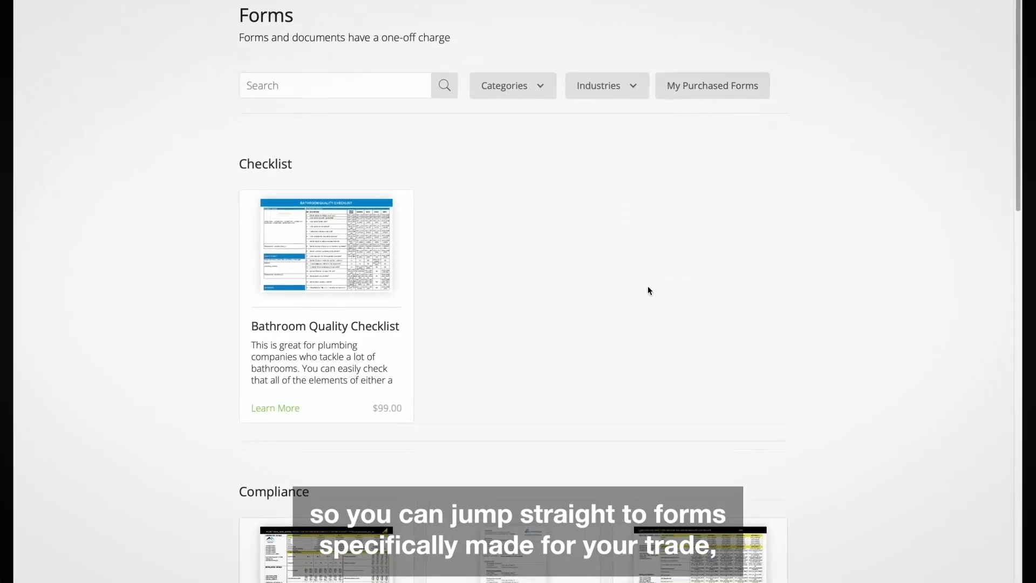
scroll(down, 3)
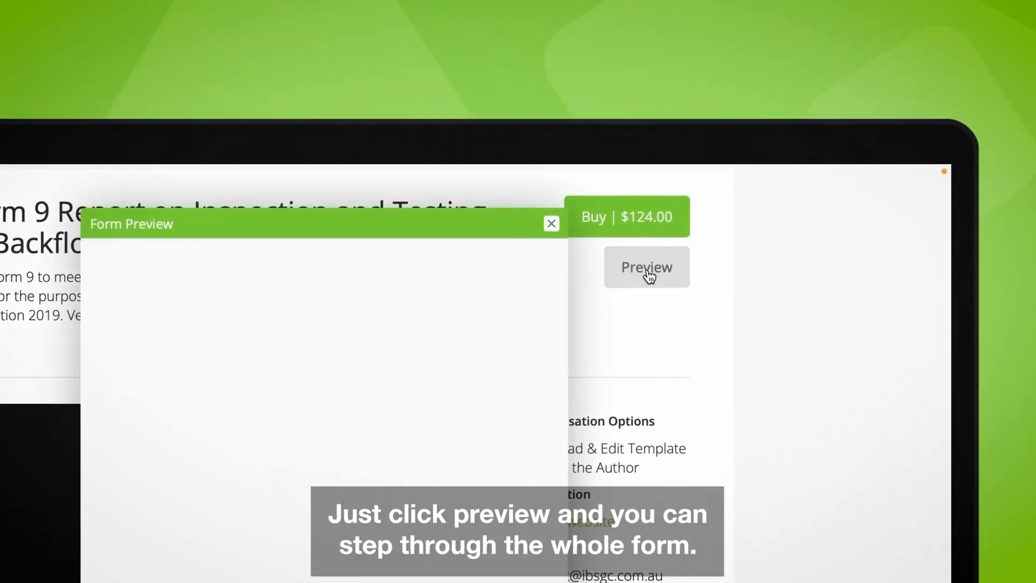
- Preview the Form 9 backflow test form and step through its questions
click(646, 267)
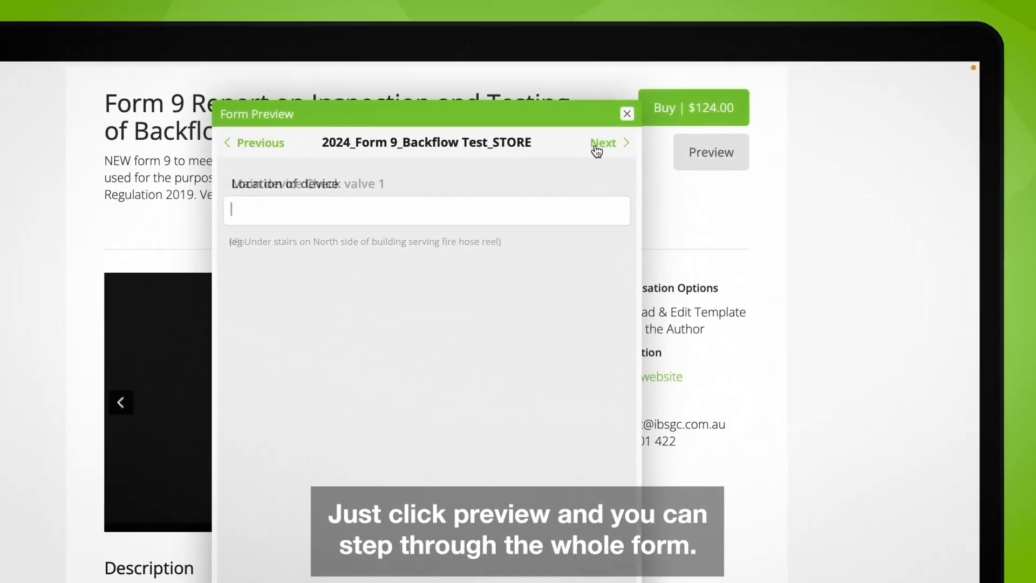
click(602, 142)
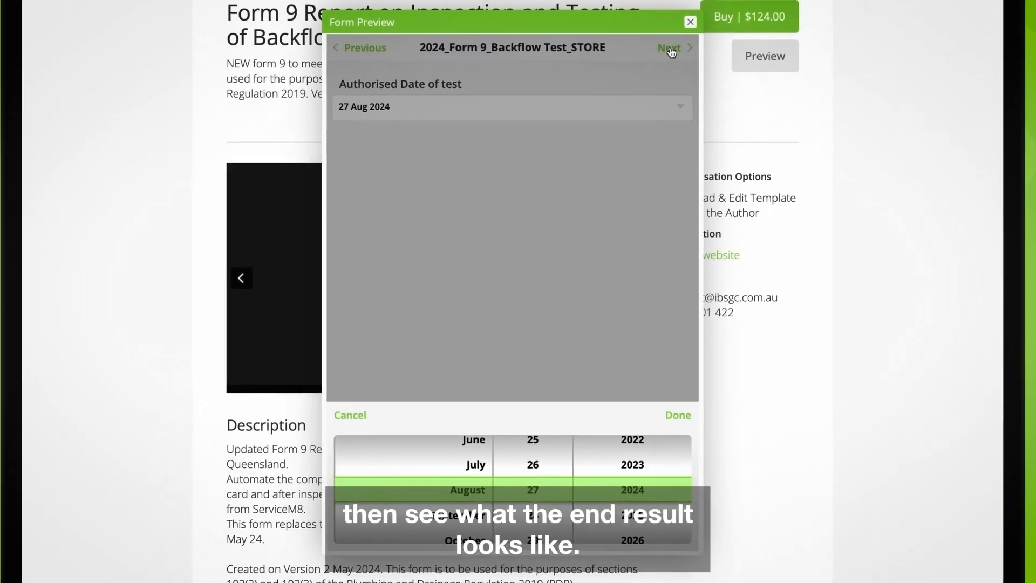
click(677, 414)
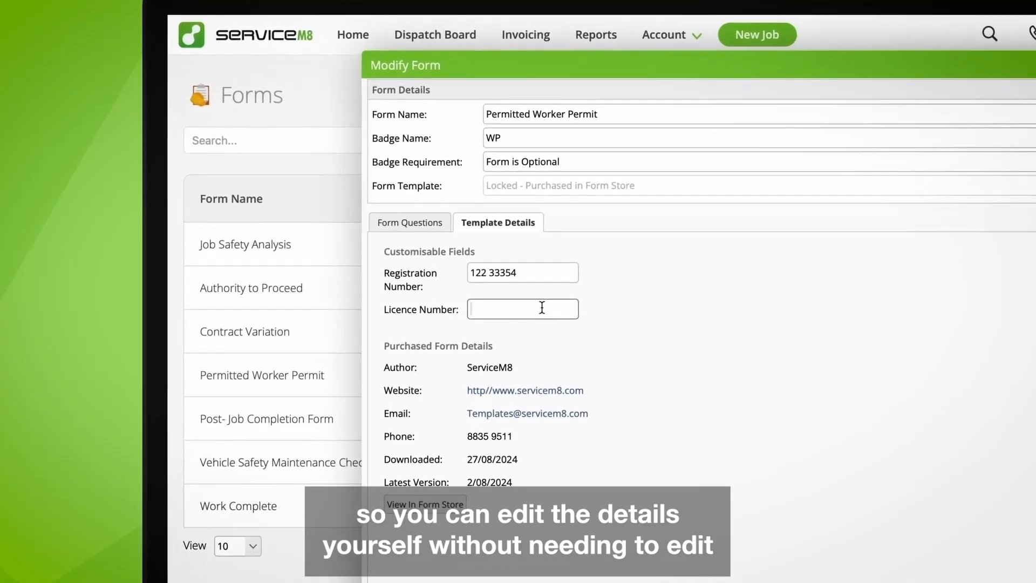
text(255 885)
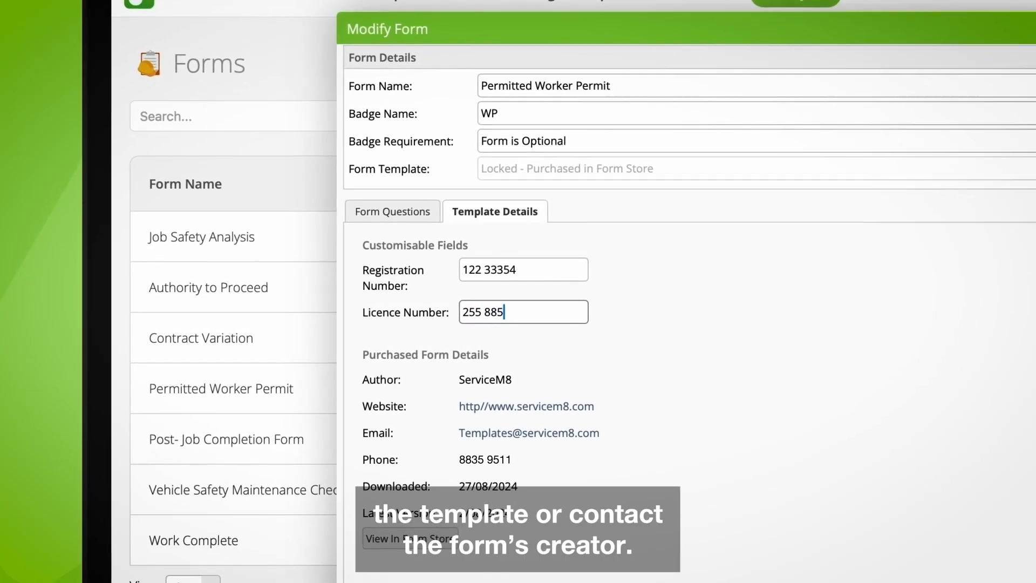
text(854)
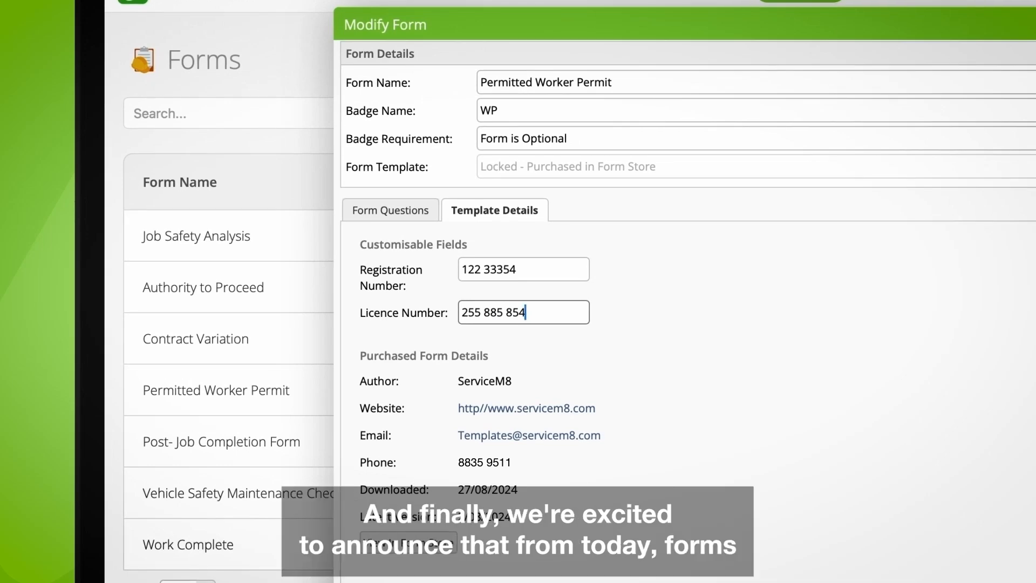